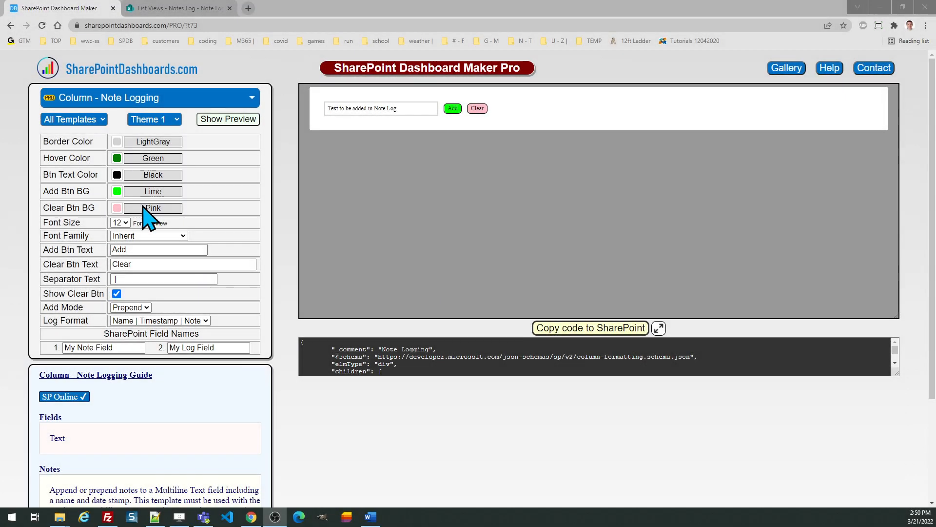
mouse_move(284, 203)
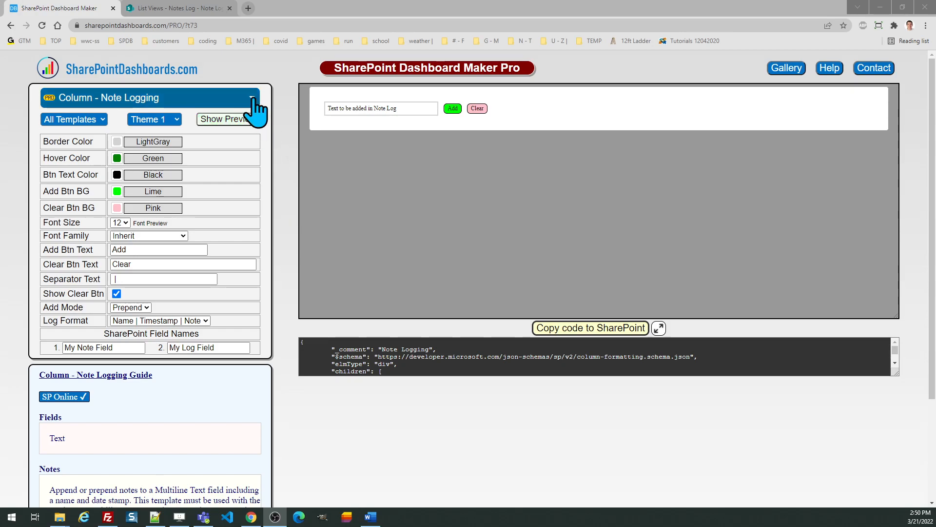
mouse_move(255, 106)
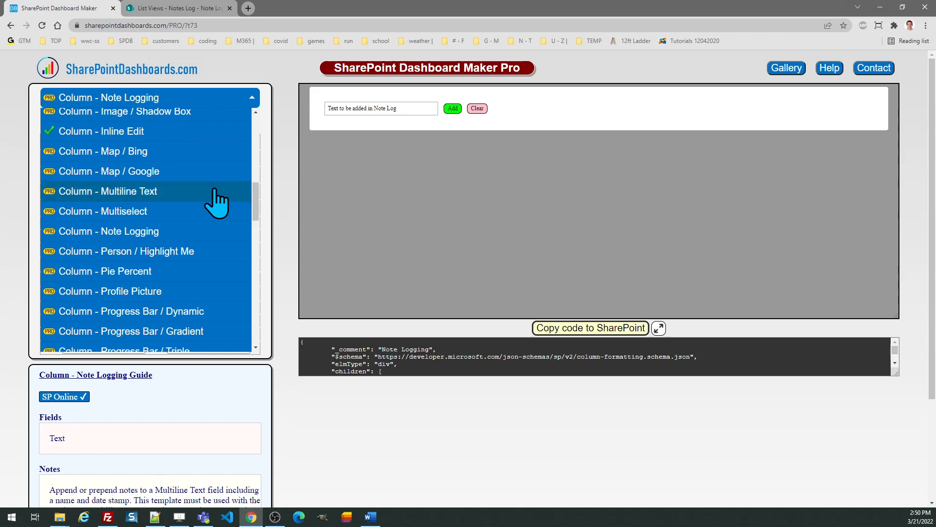
mouse_move(215, 198)
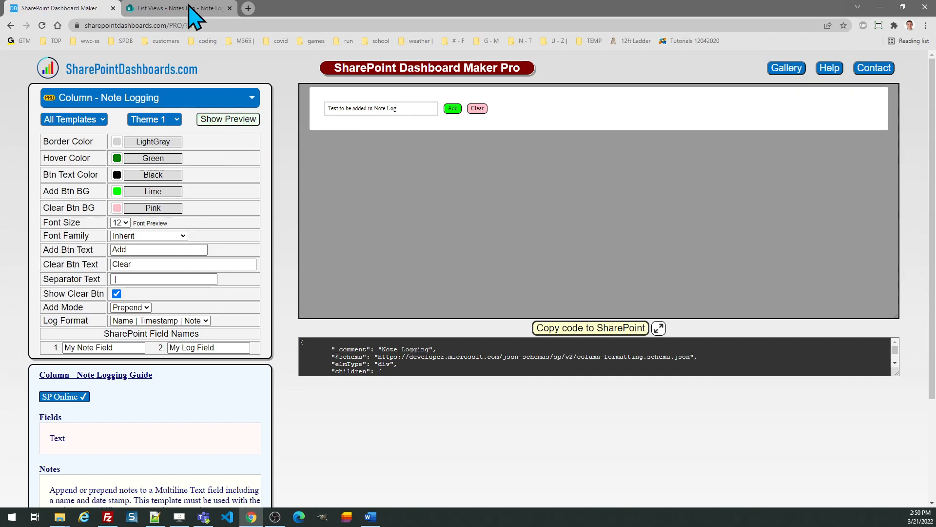
- Switch to the Notes Log list to show its Add Note and Note Log columns
click(177, 8)
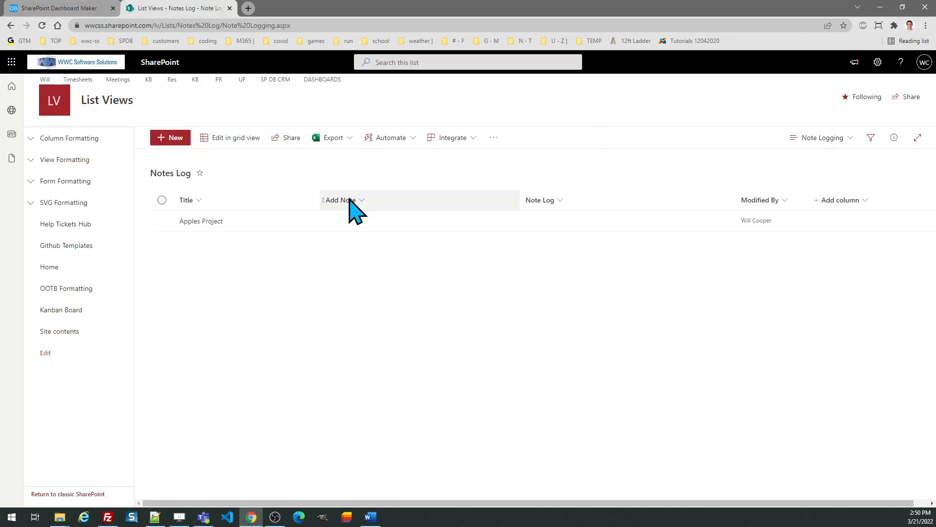
mouse_move(396, 225)
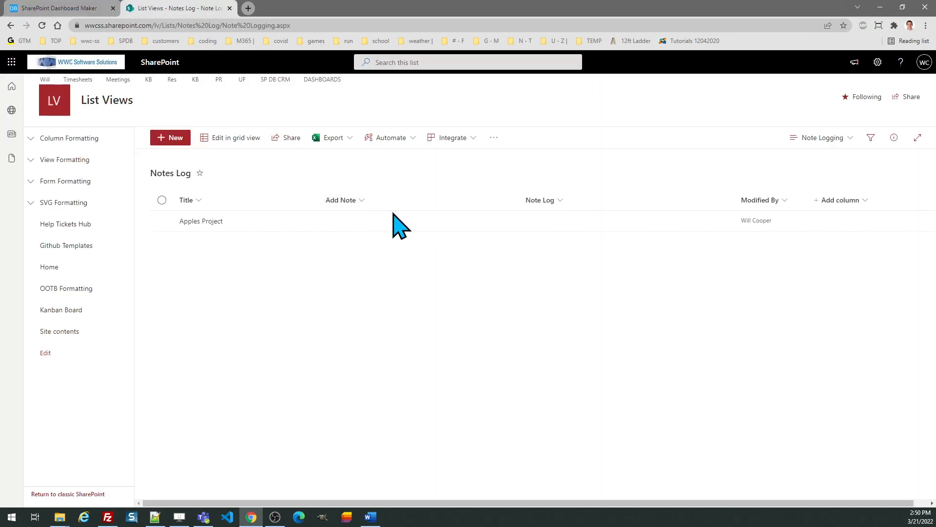
mouse_move(548, 207)
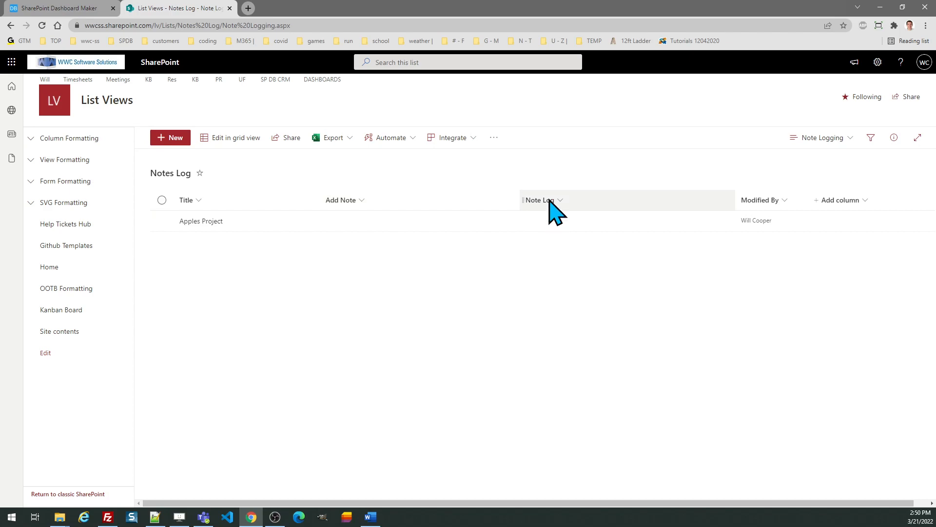
mouse_move(406, 206)
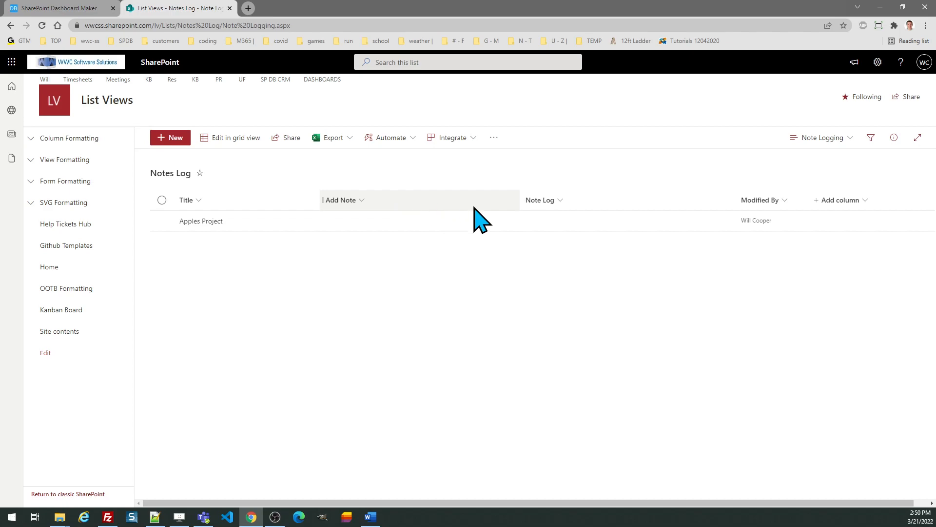
mouse_move(549, 213)
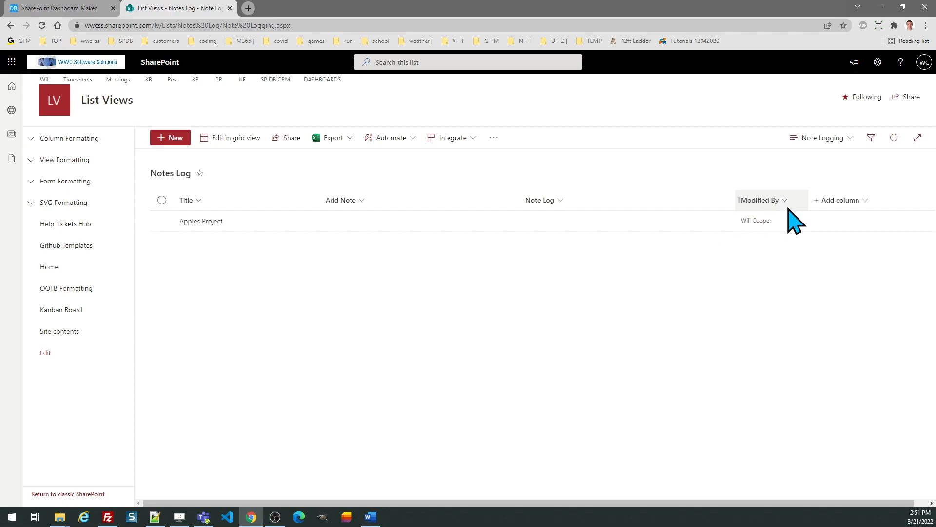
mouse_move(516, 144)
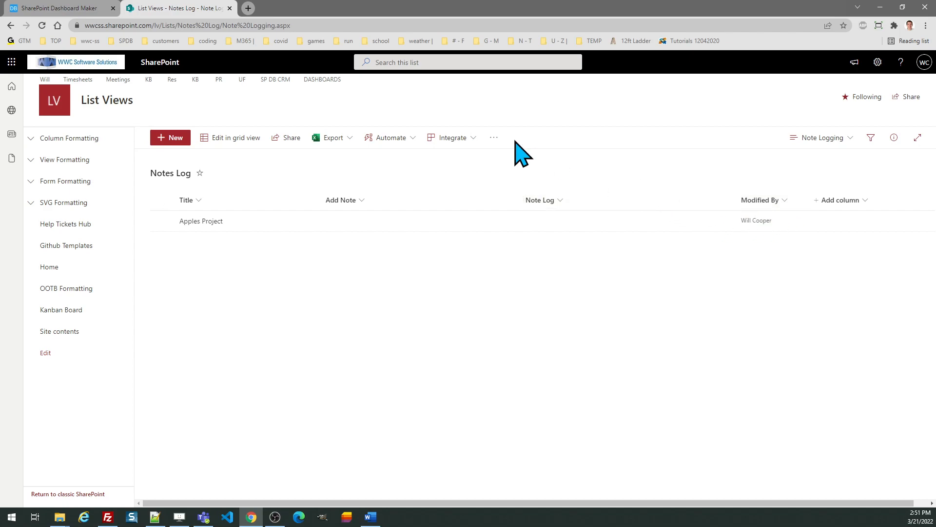
- Preview Theme 2 and Theme 3 on the Note Logging template, then revert to Theme 1
click(53, 10)
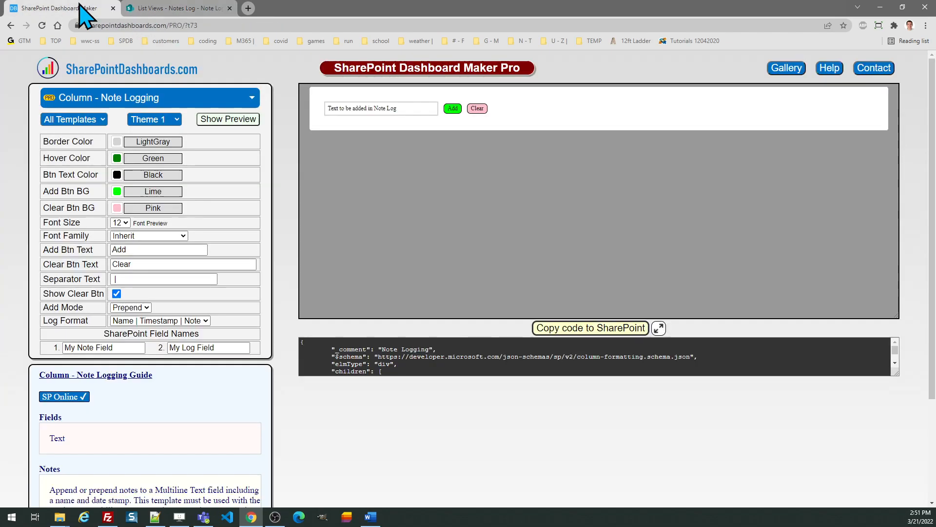
mouse_move(197, 139)
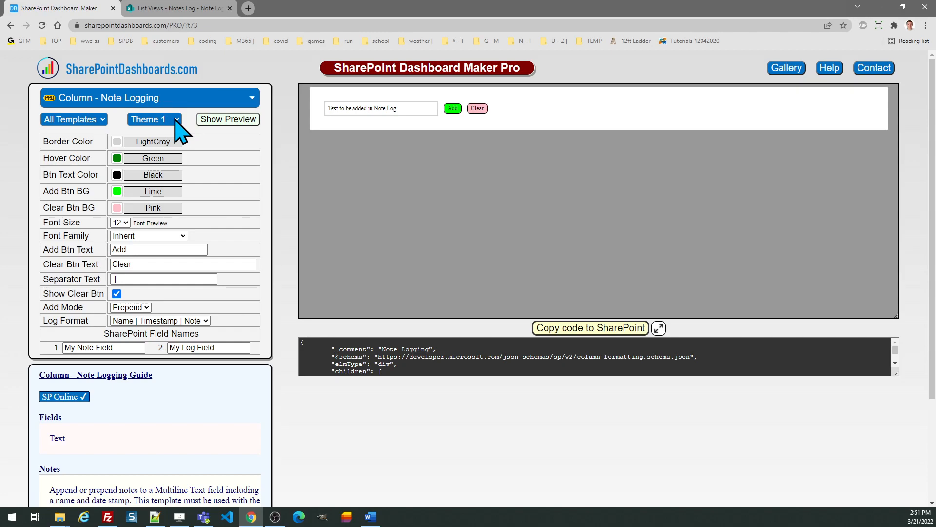
click(154, 119)
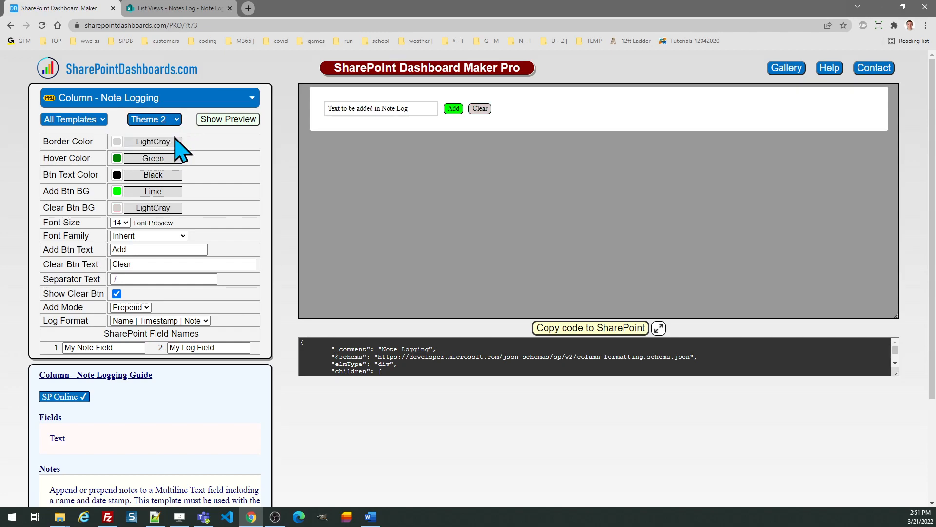
click(154, 119)
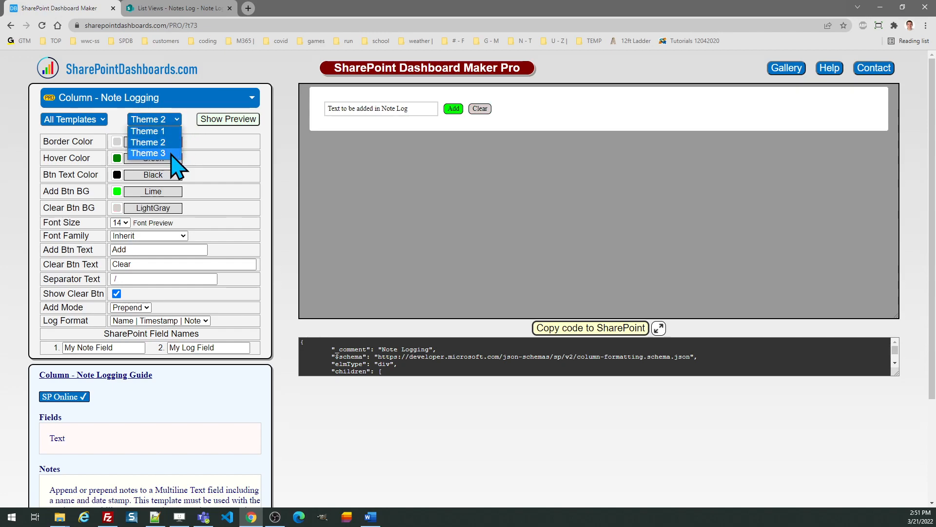
click(149, 153)
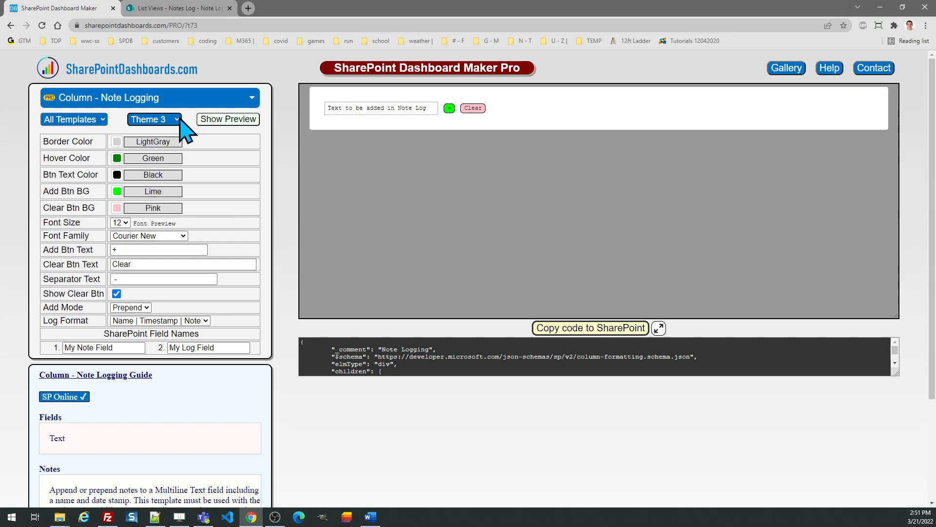
click(154, 119)
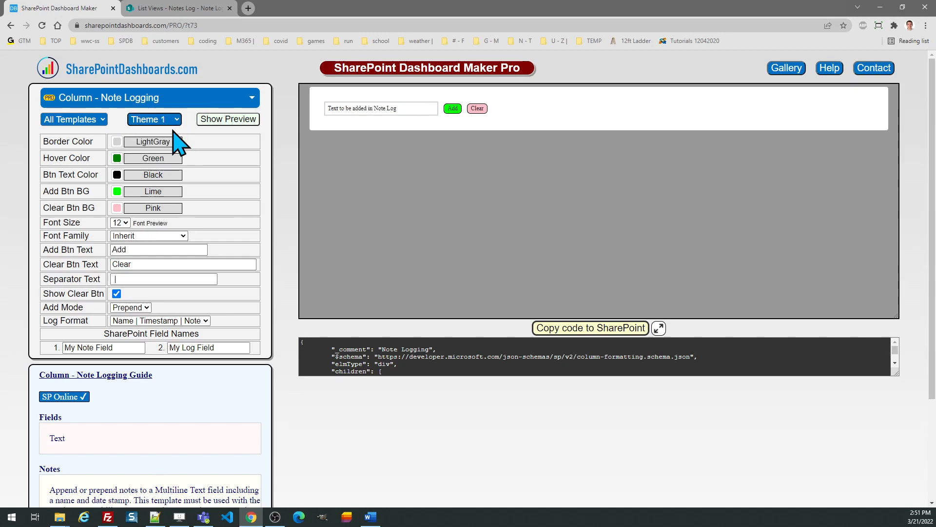
mouse_move(222, 186)
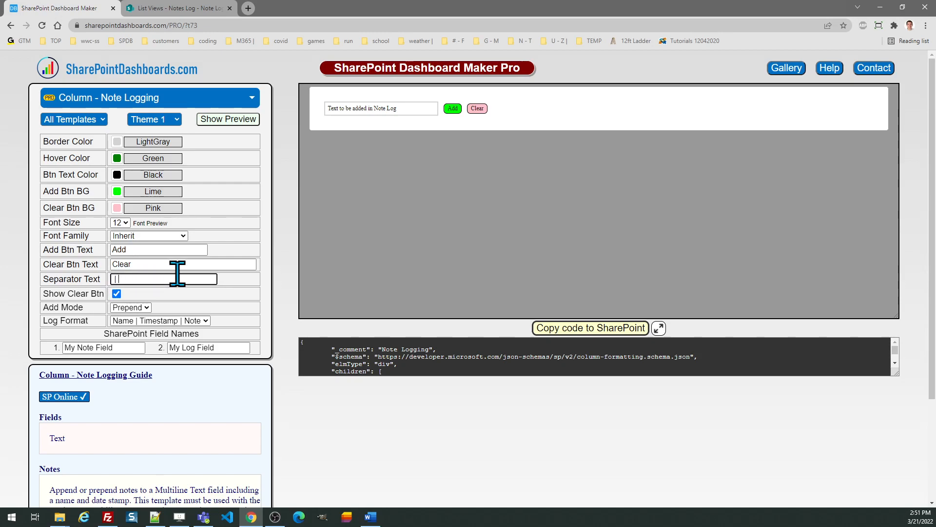
mouse_move(144, 250)
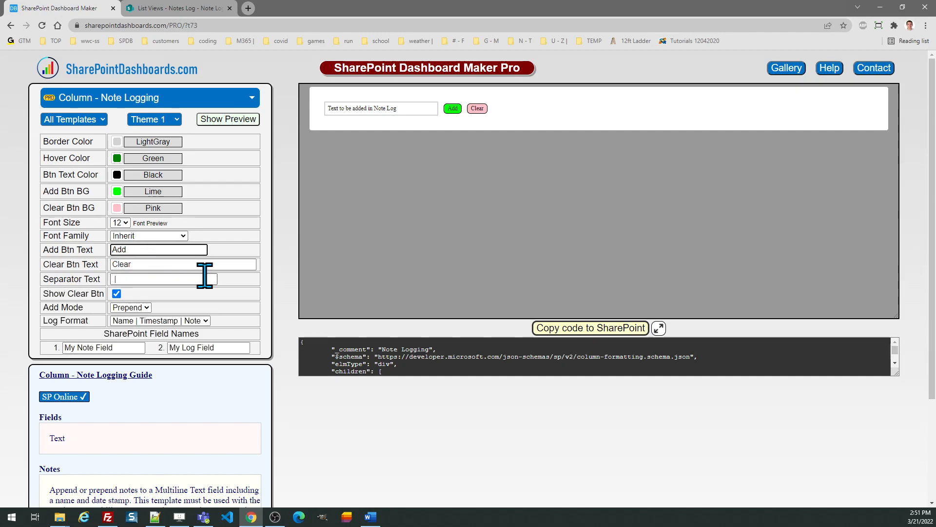
- Rename the add label to 'Add', then check the Notes Log column names
click(158, 249)
text(+)
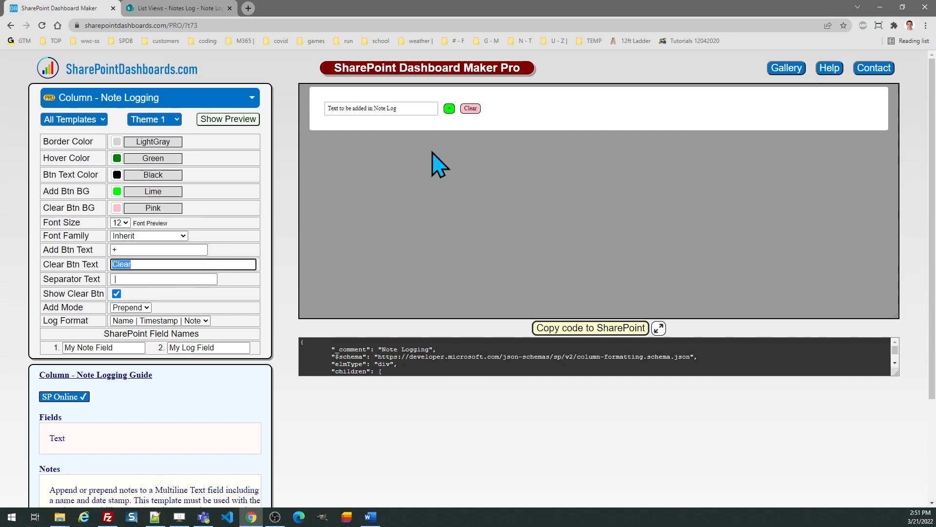
click(158, 249)
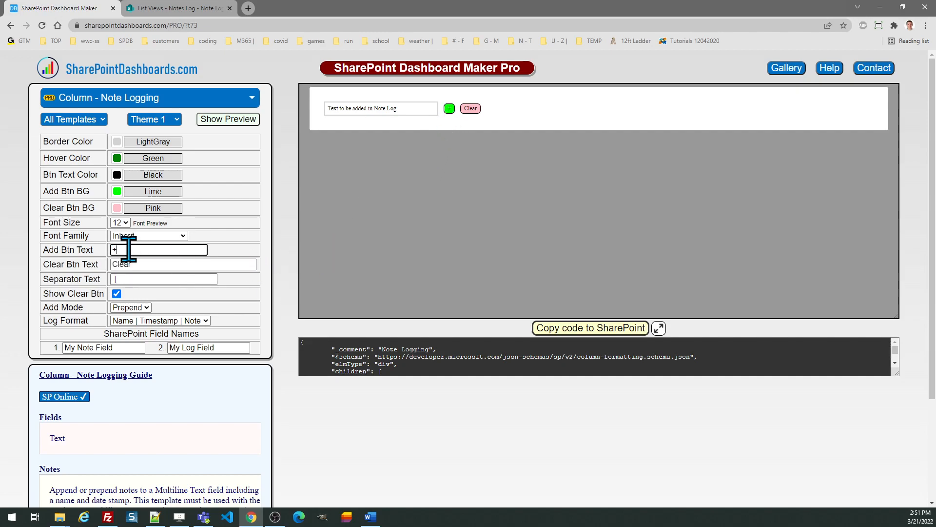
text(Add)
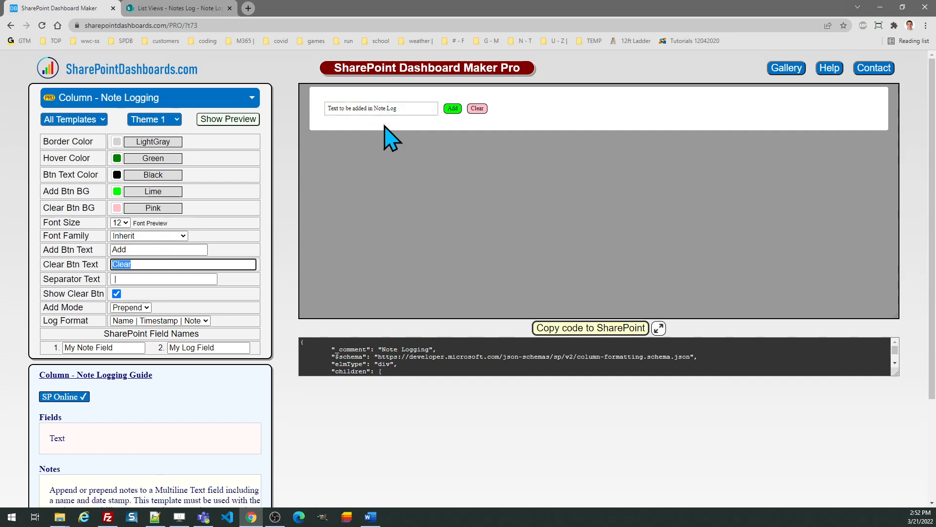
mouse_move(169, 219)
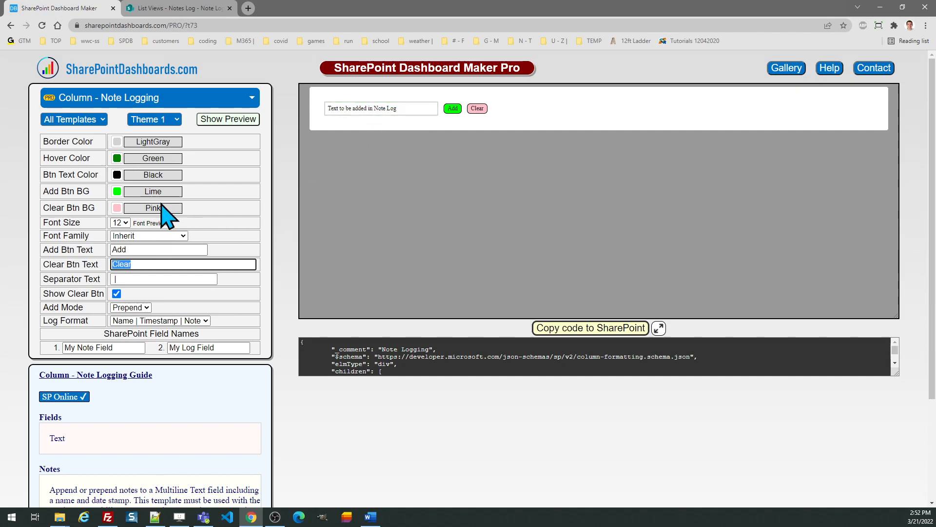
mouse_move(214, 317)
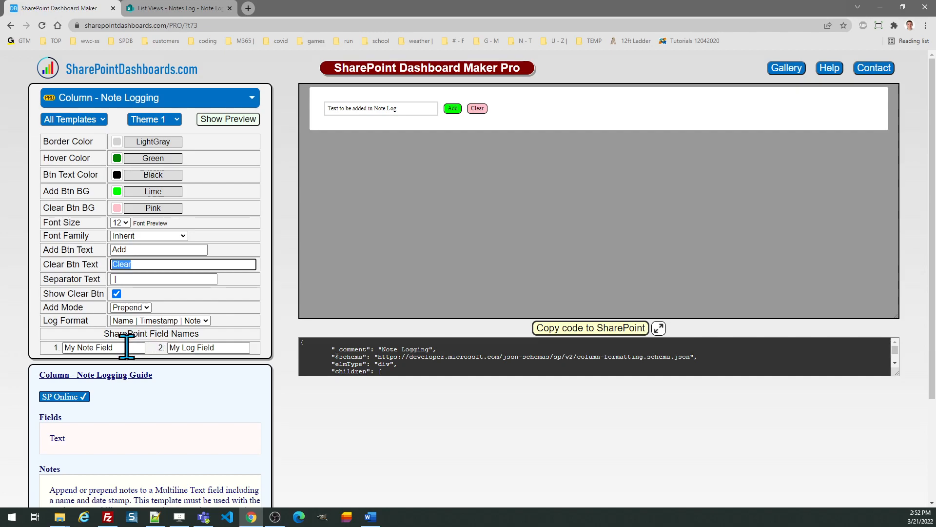
click(177, 10)
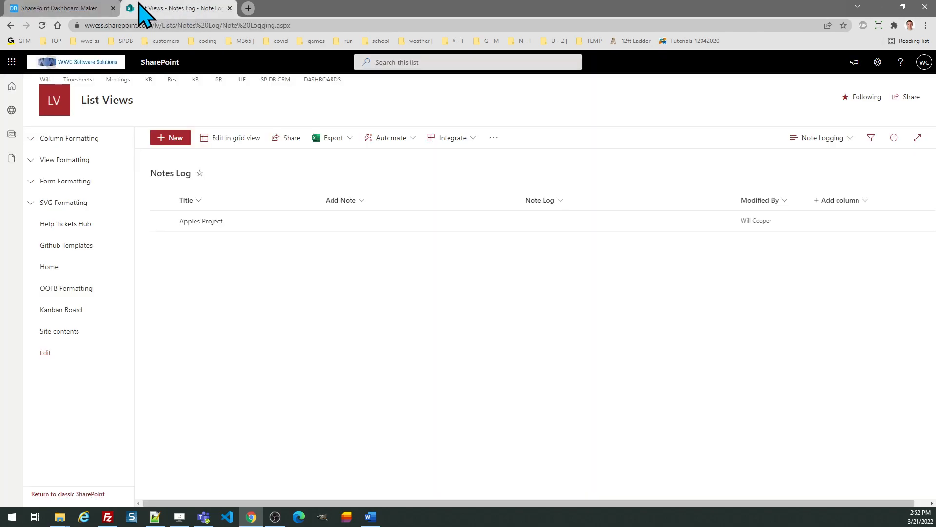
mouse_move(98, 10)
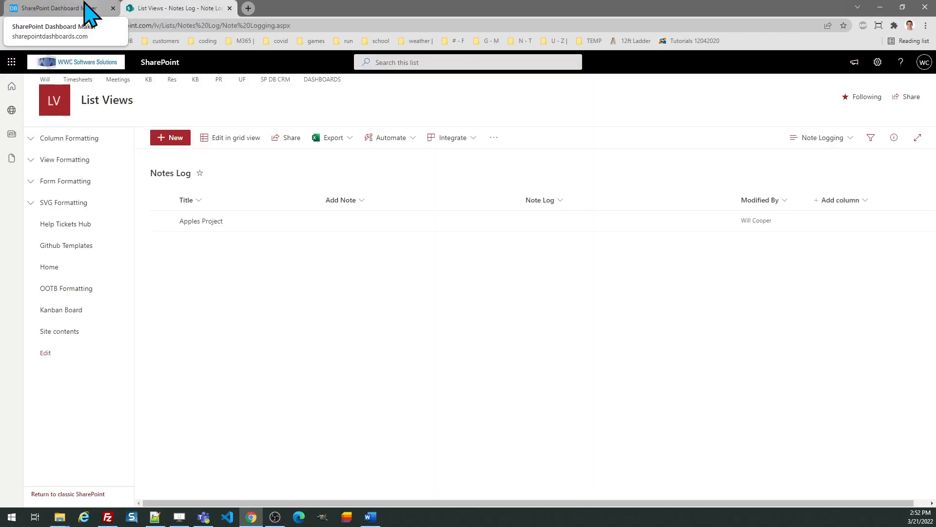
click(59, 9)
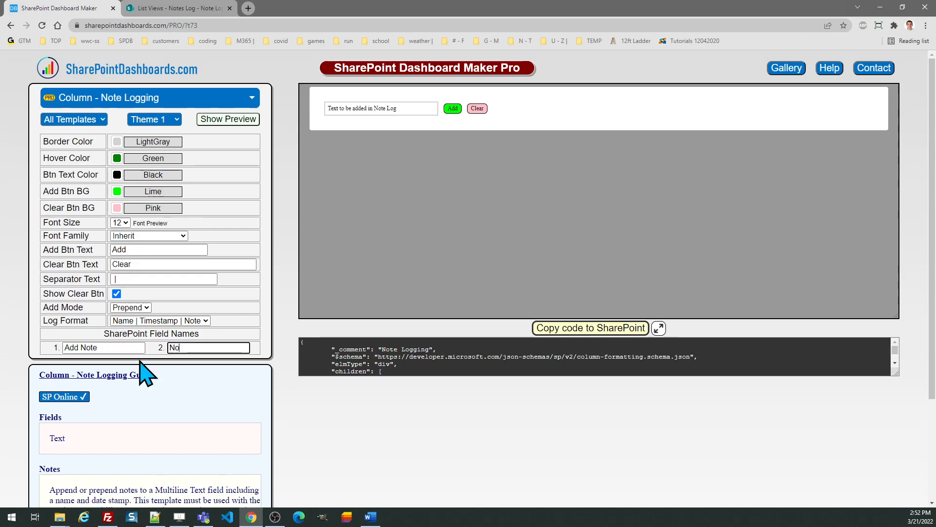
- Enter 'Note Log' as SharePoint field name 2, matching the list column
text(Note Log)
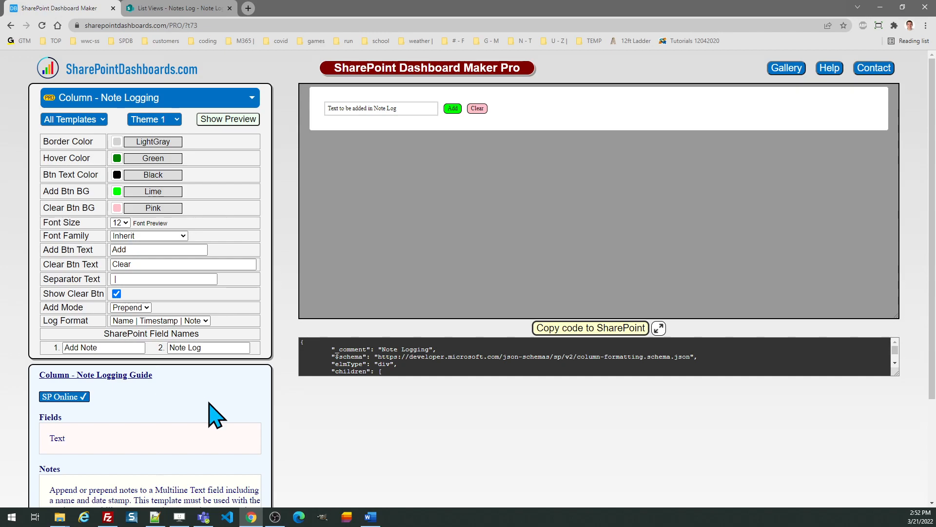
mouse_move(221, 414)
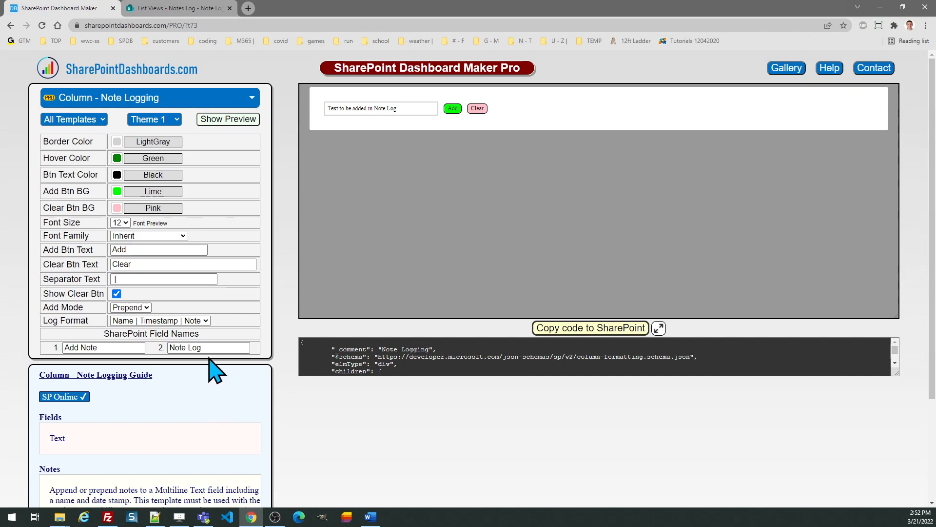
mouse_move(155, 340)
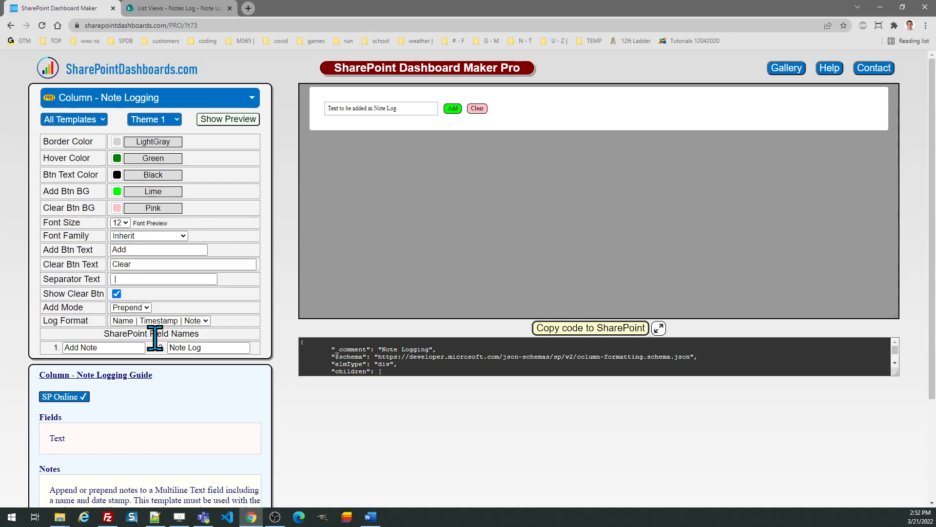
- Toggle Show Clear Btn off and back on, then copy the generated column code
click(116, 293)
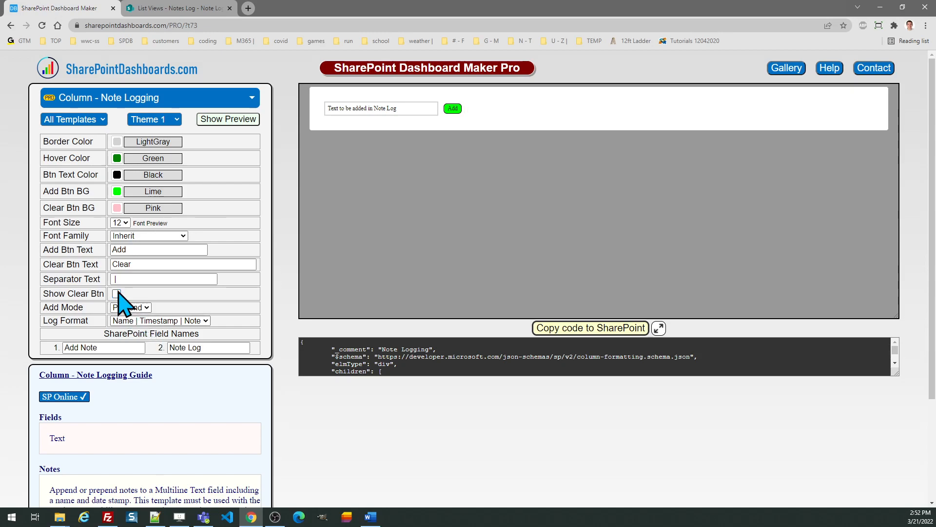
click(116, 294)
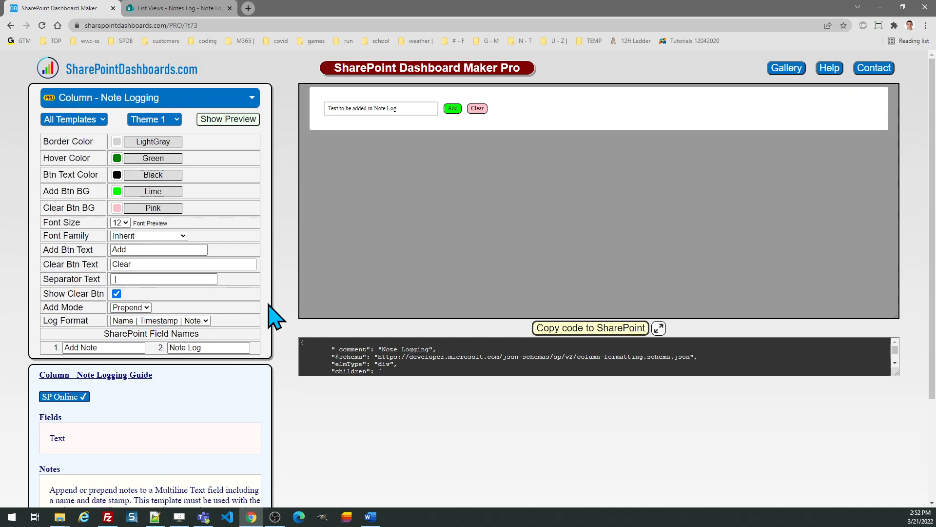
click(590, 327)
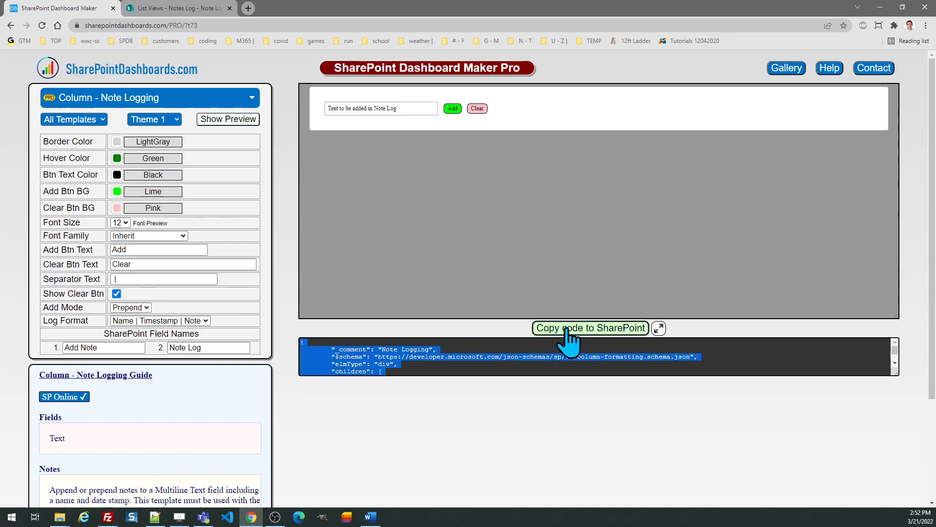
mouse_move(191, 13)
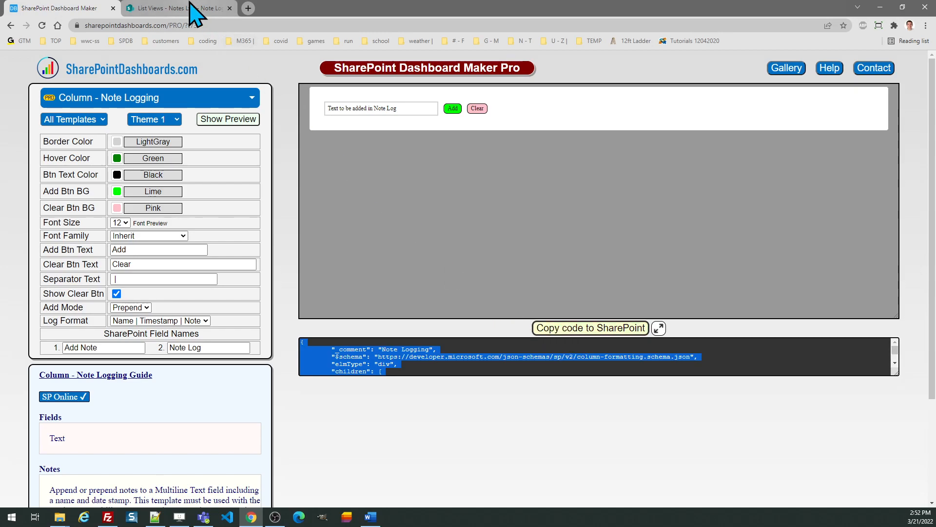
- Paste the copied JSON as the Add Note column's formatting and save it
click(169, 9)
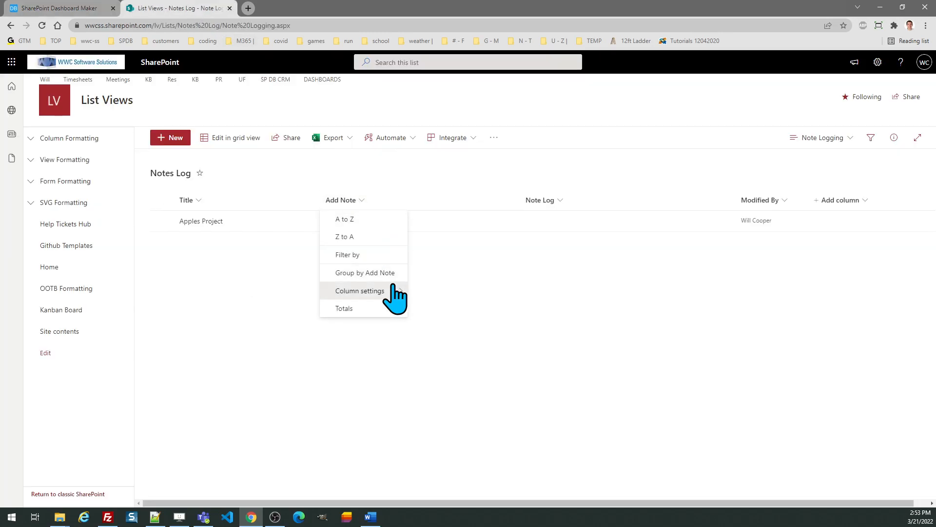
click(359, 291)
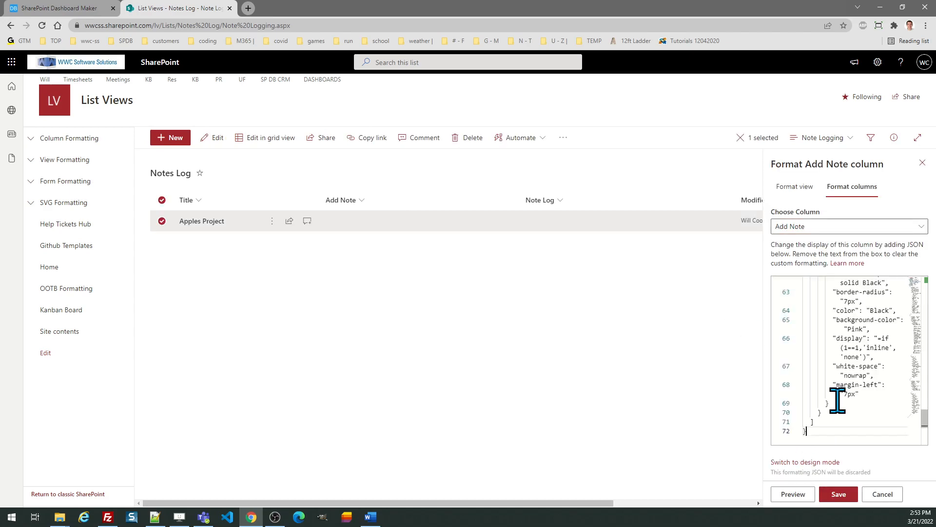
click(838, 494)
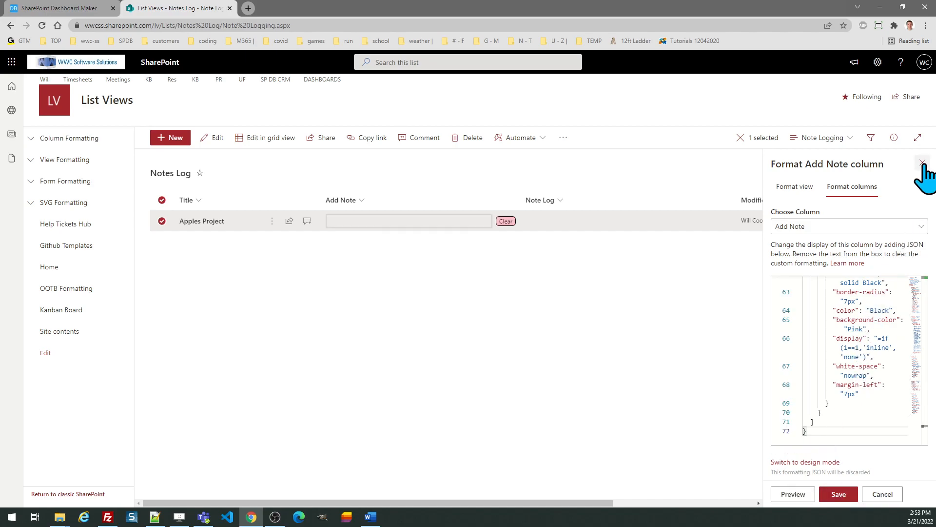
mouse_move(920, 163)
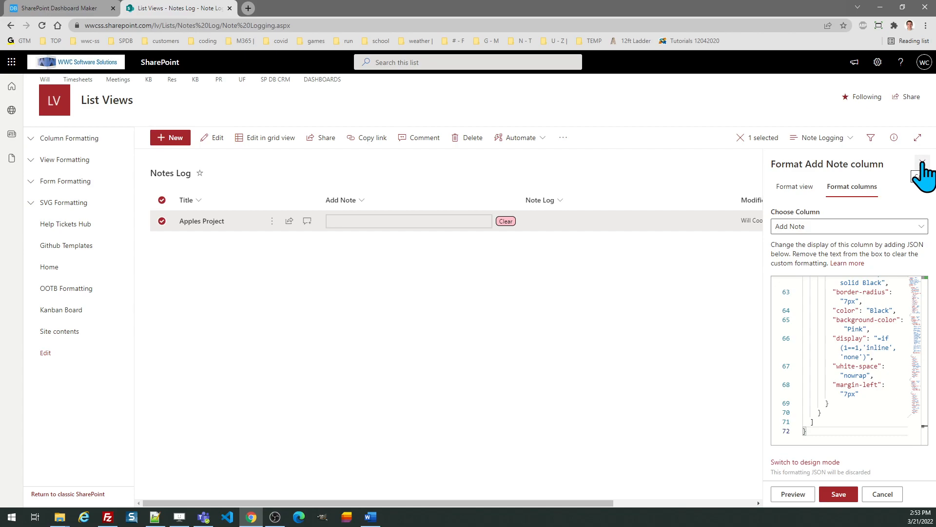
- Add the note 'Starting Project Kickoff' to the Apples Project Note Log
click(910, 172)
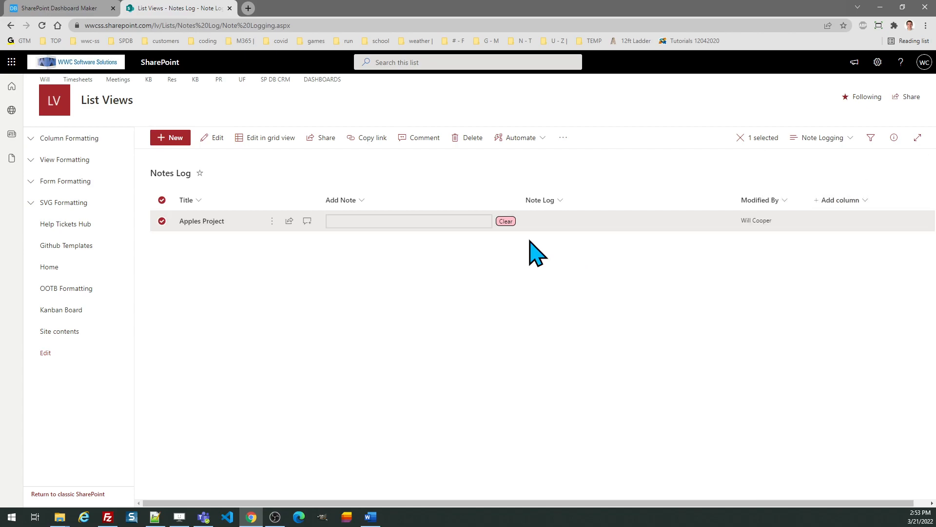
click(408, 221)
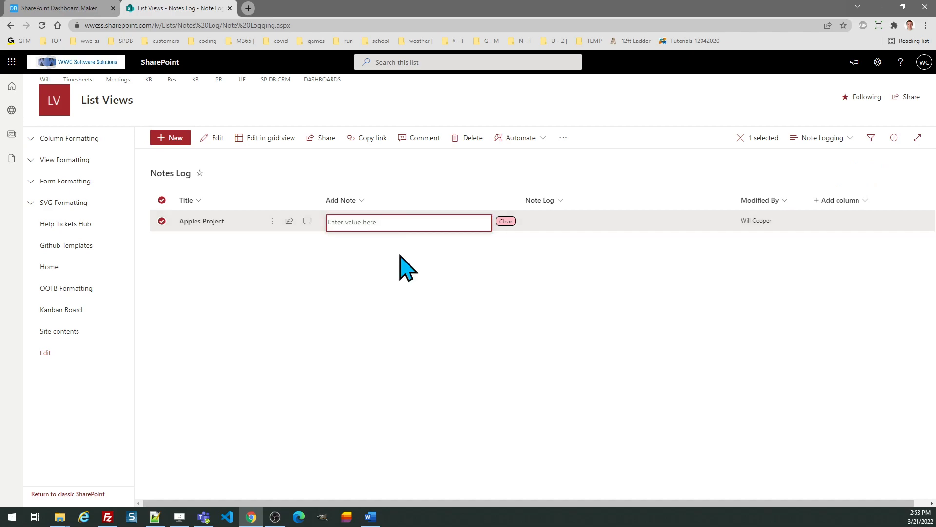
mouse_move(393, 278)
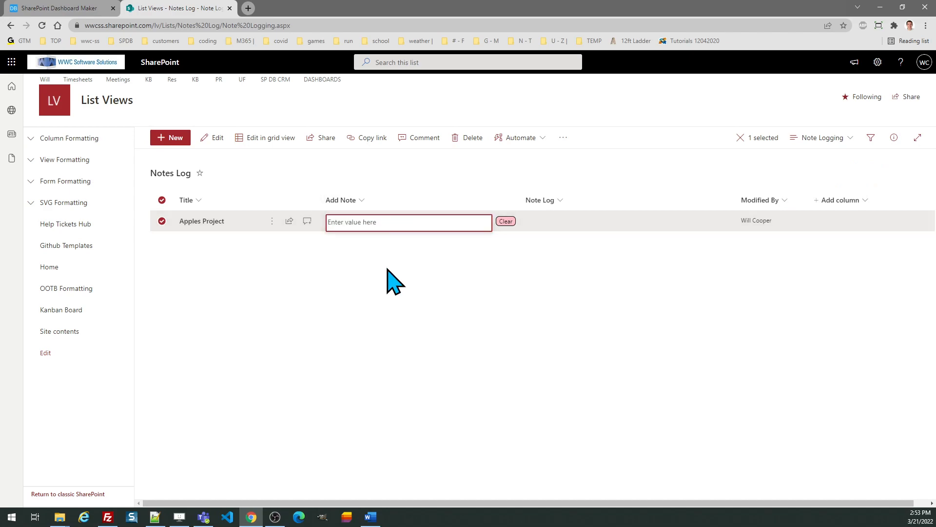
text(Start)
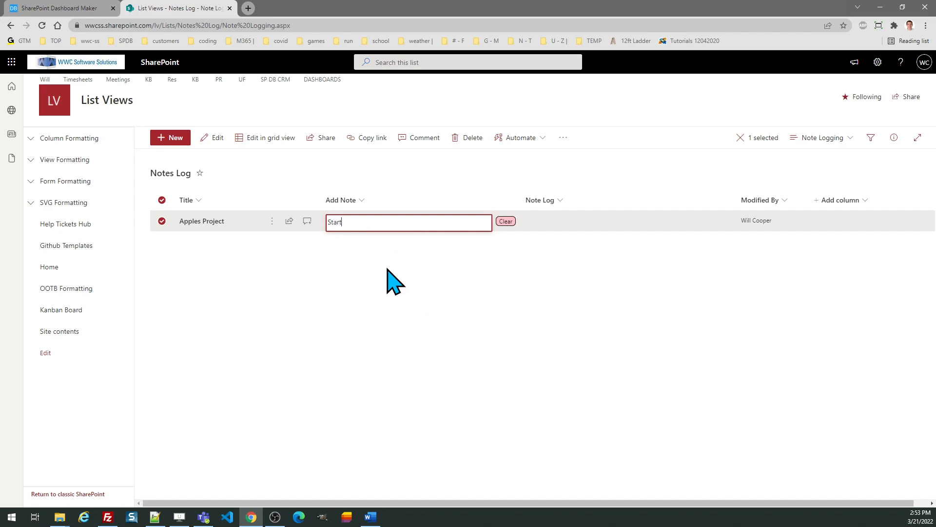
text(ing Pr)
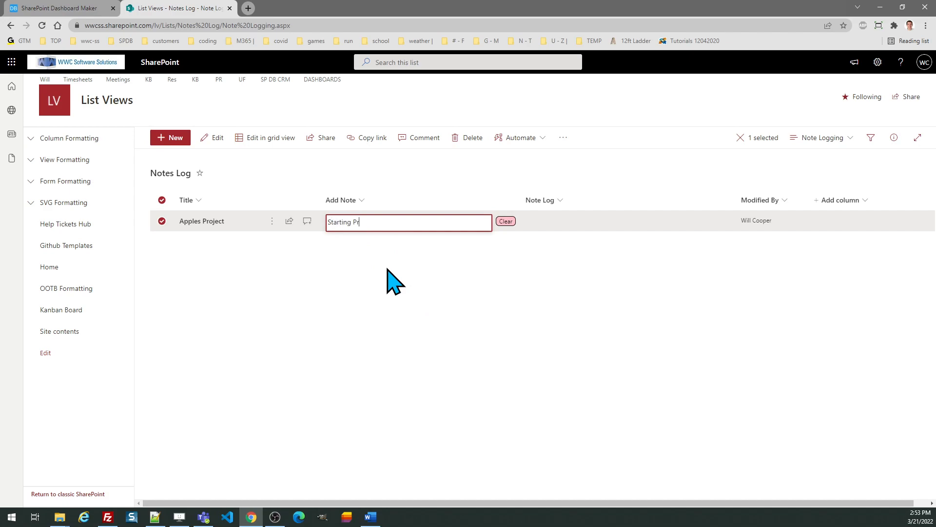
text(oject Kickoff)
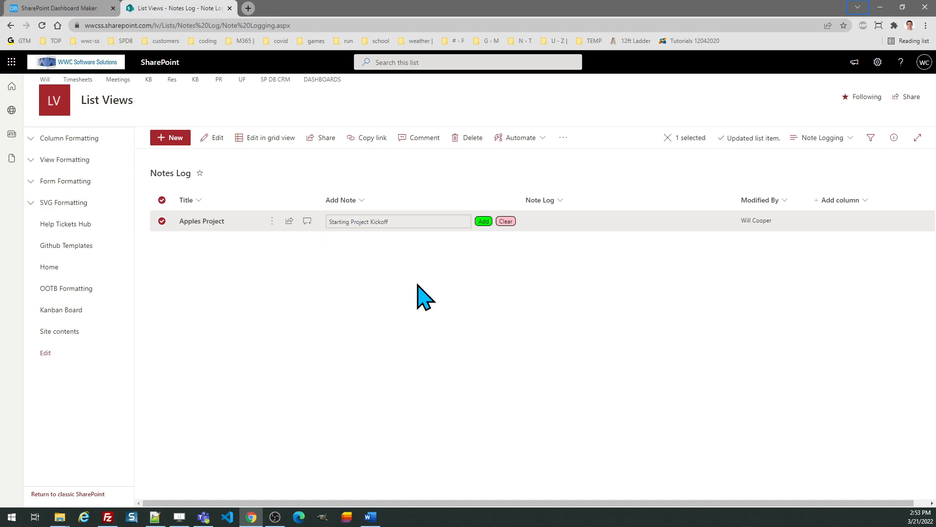
click(397, 221)
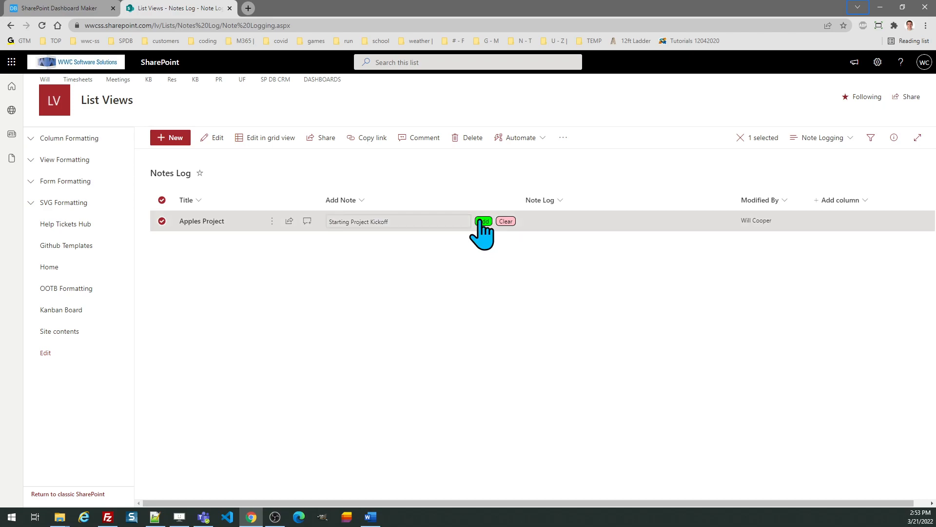
click(483, 221)
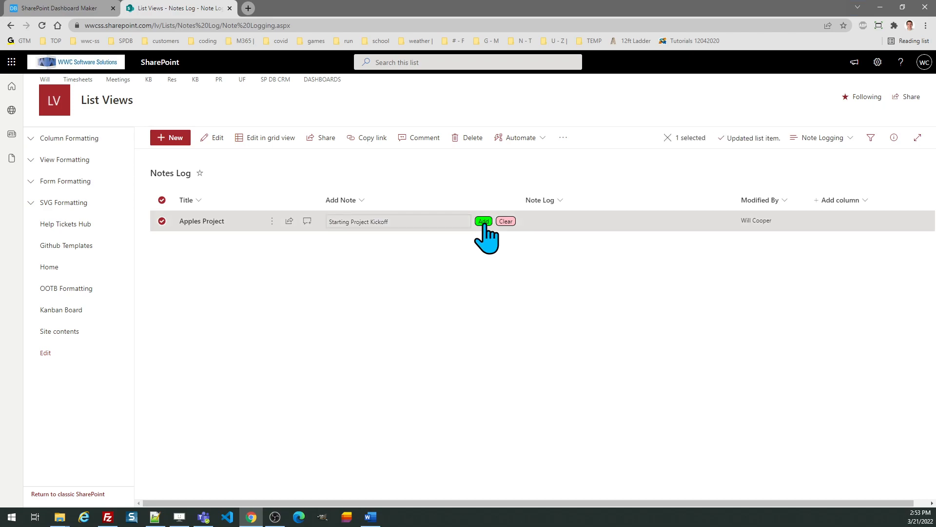
click(483, 221)
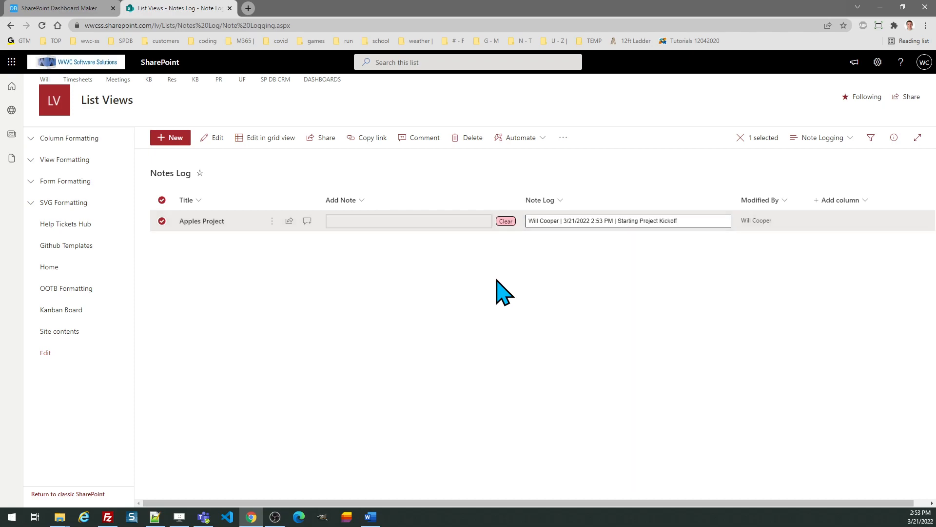
mouse_move(423, 240)
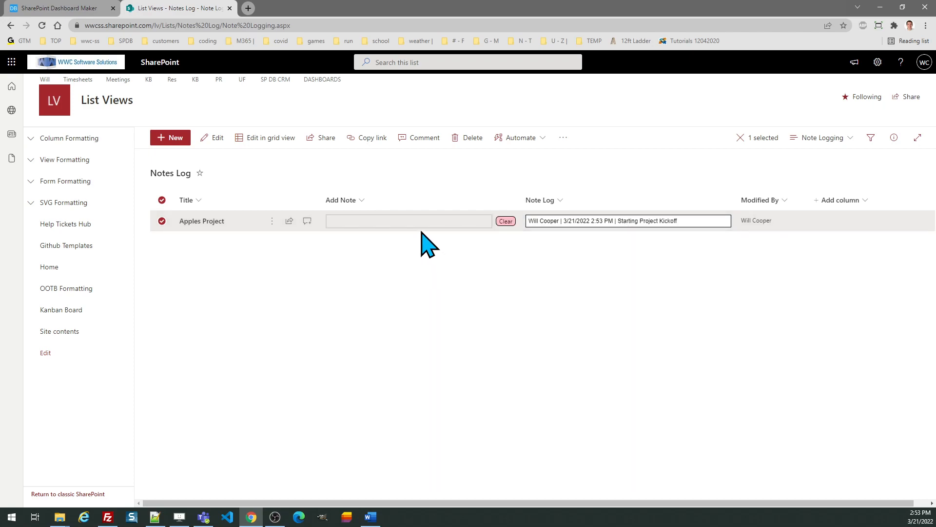
- Add the note 'Discussed Project Objectives' to the Apples Project Note Log
click(409, 221)
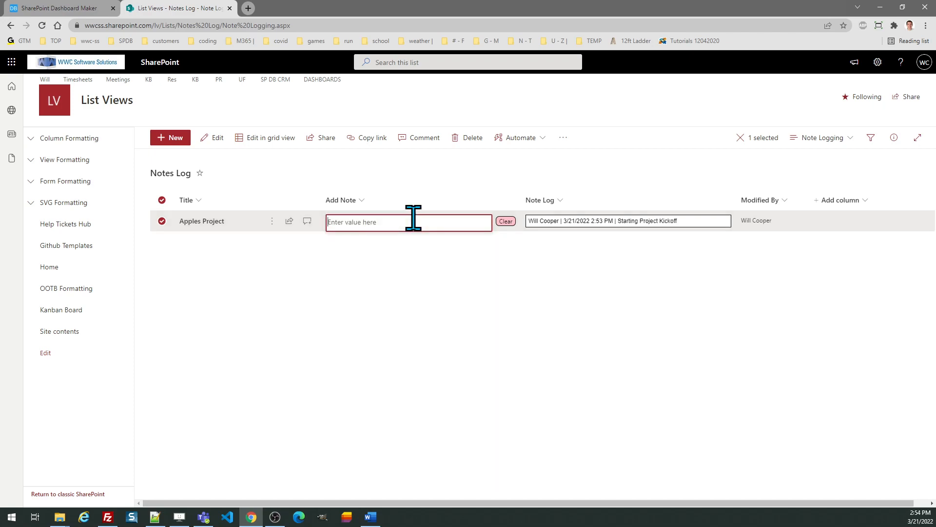
text(Discussed Project Obje)
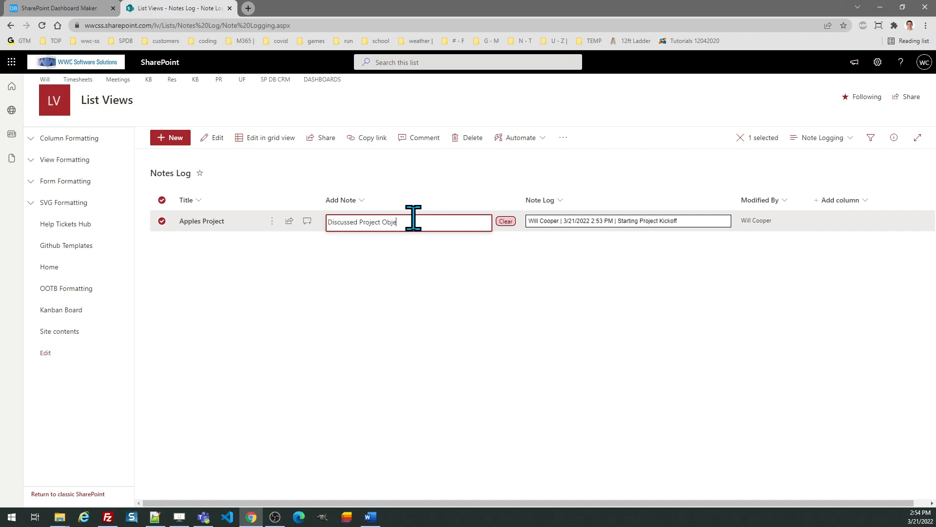
text(ctives)
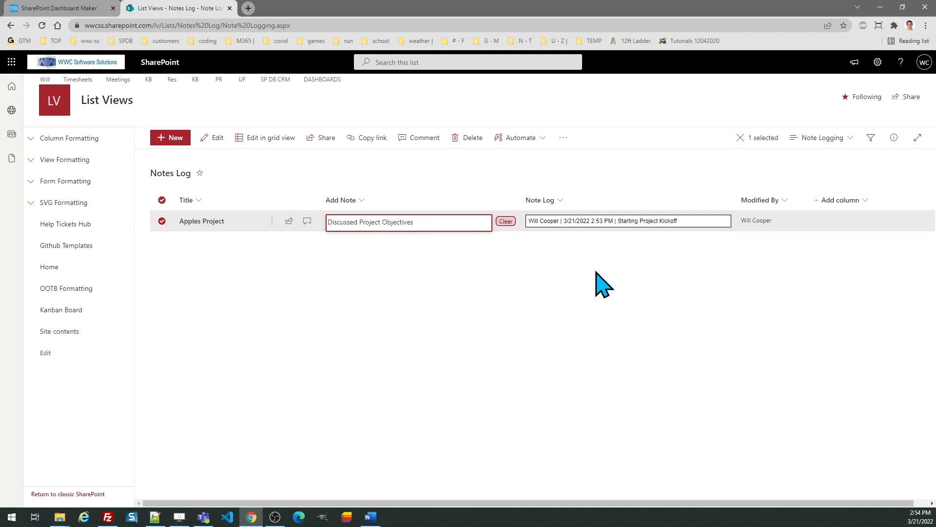
click(483, 221)
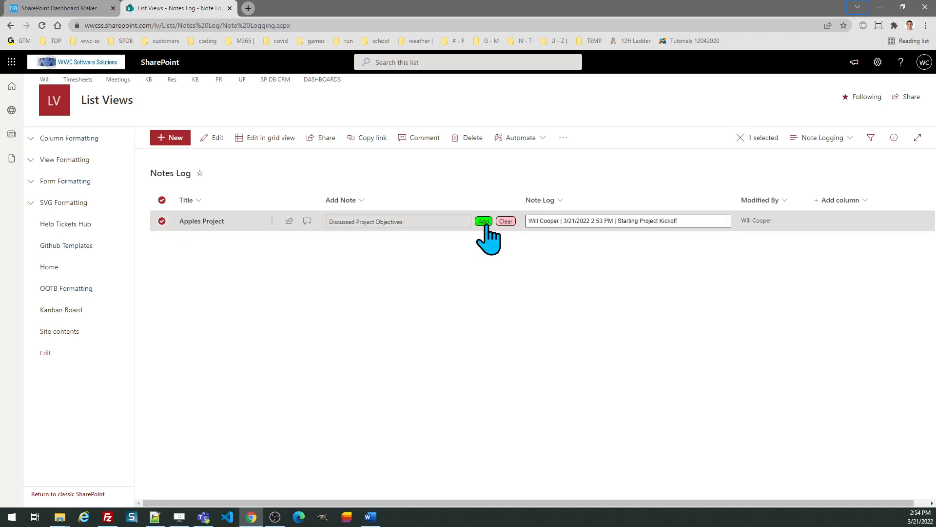
click(483, 221)
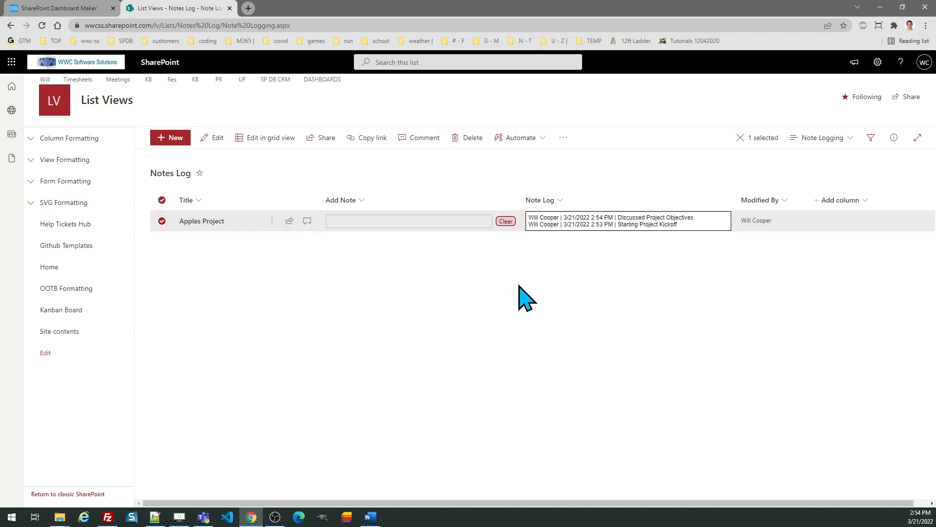
mouse_move(503, 275)
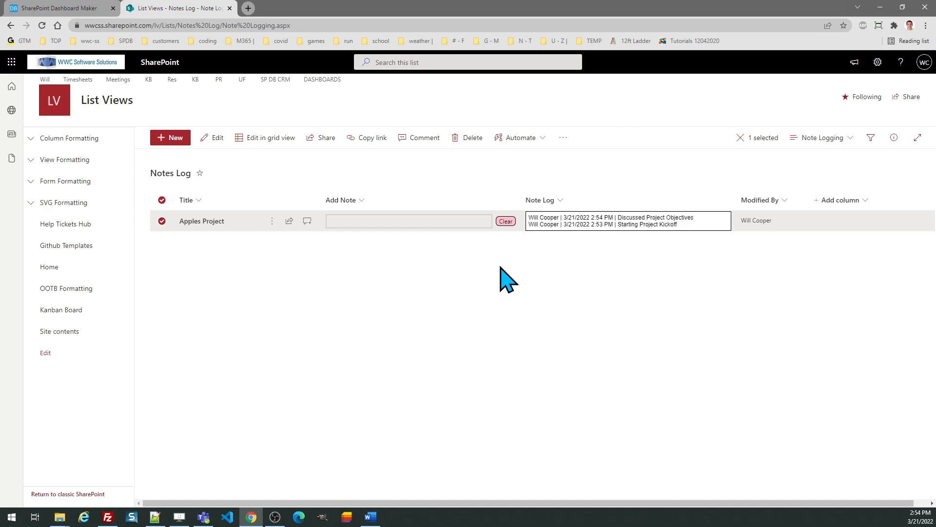
- Add the note 'I can just keep going' to the Apples Project Note Log
click(408, 221)
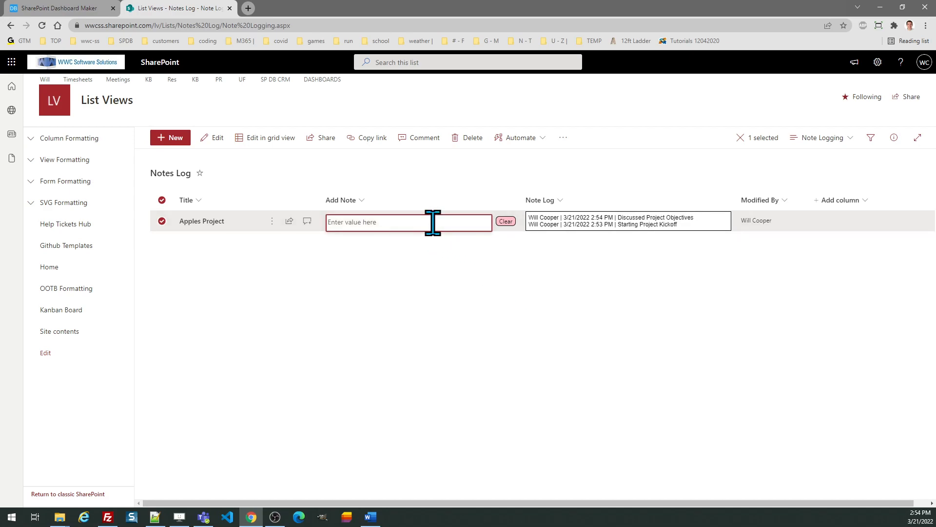
text(I can just)
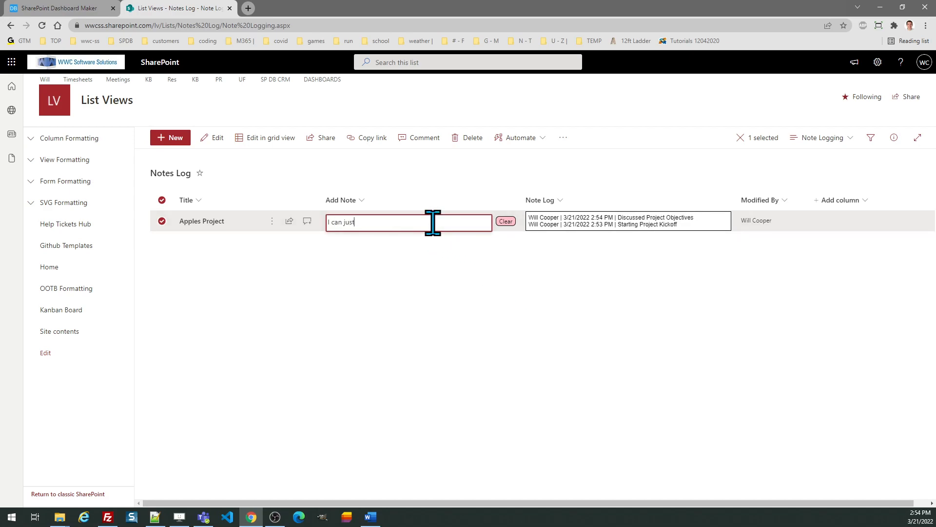
text(keep going)
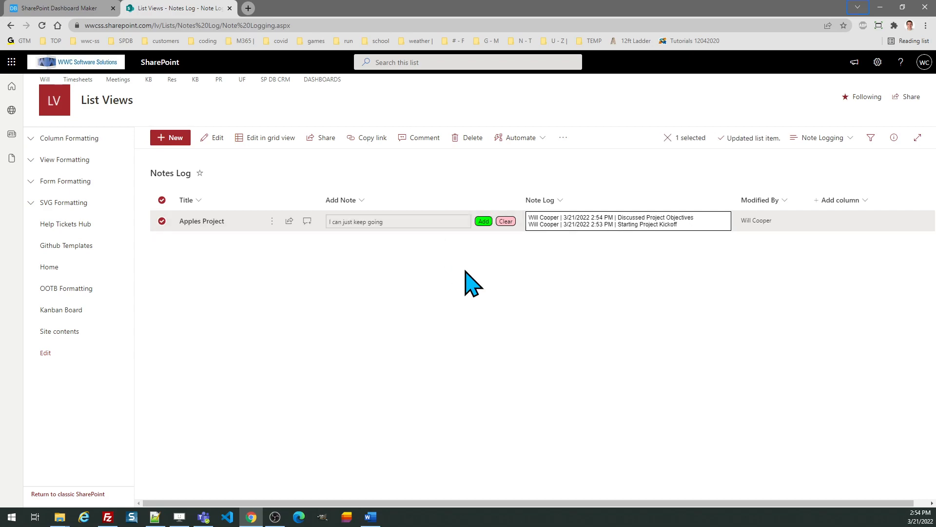
click(483, 221)
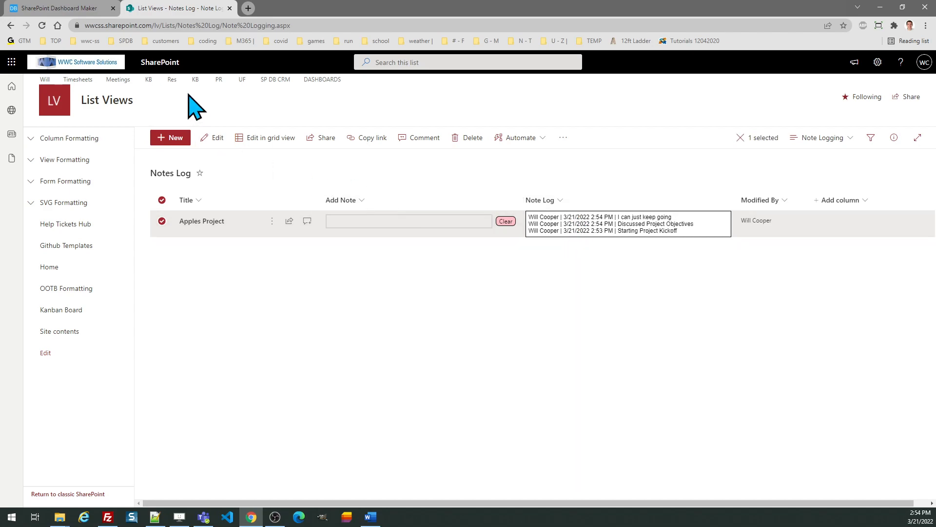
mouse_move(553, 258)
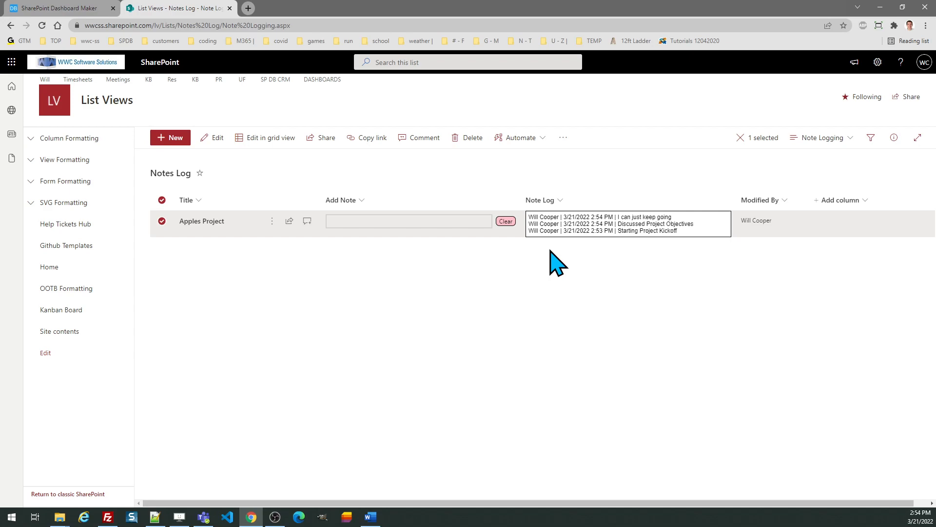
- Clear all three timestamped entries from the Apples Project Note Log
click(408, 221)
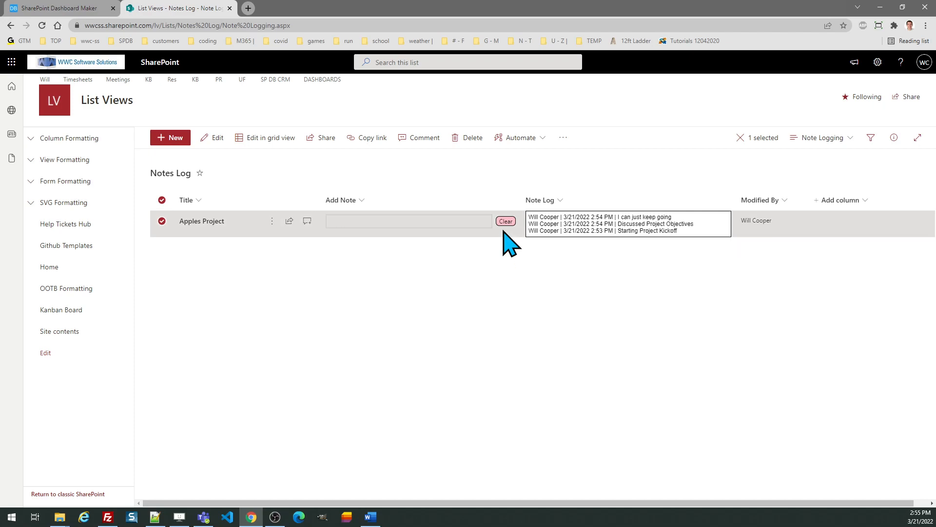
click(505, 220)
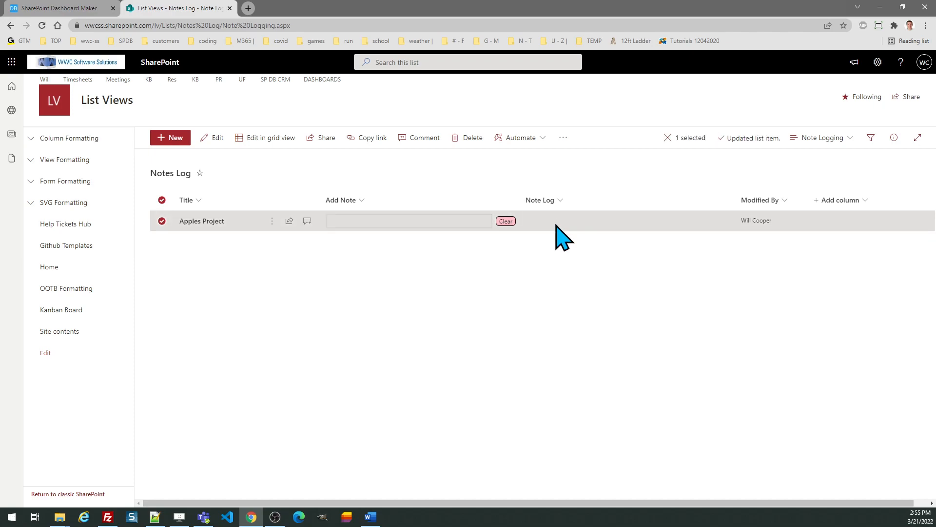
mouse_move(579, 257)
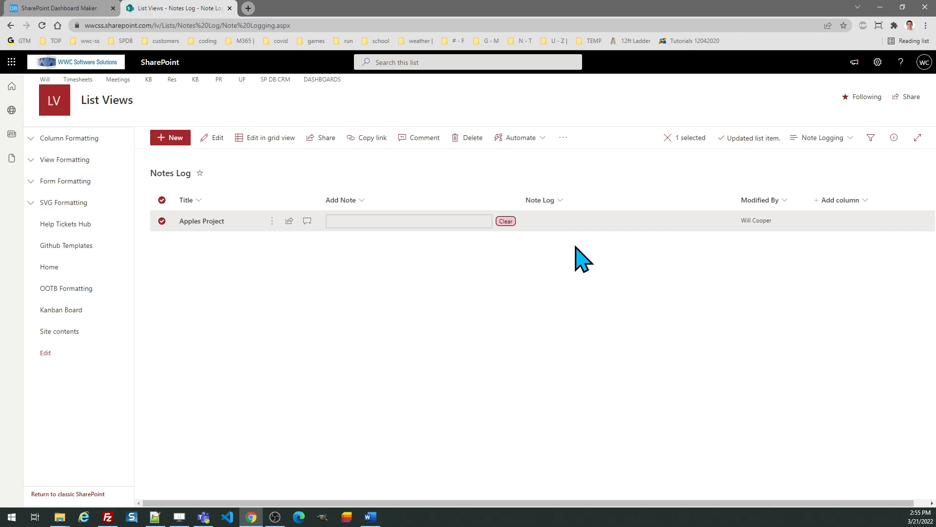
- Return to the Dashboard Maker tab showing the Note Logging template preview and generated code
click(54, 9)
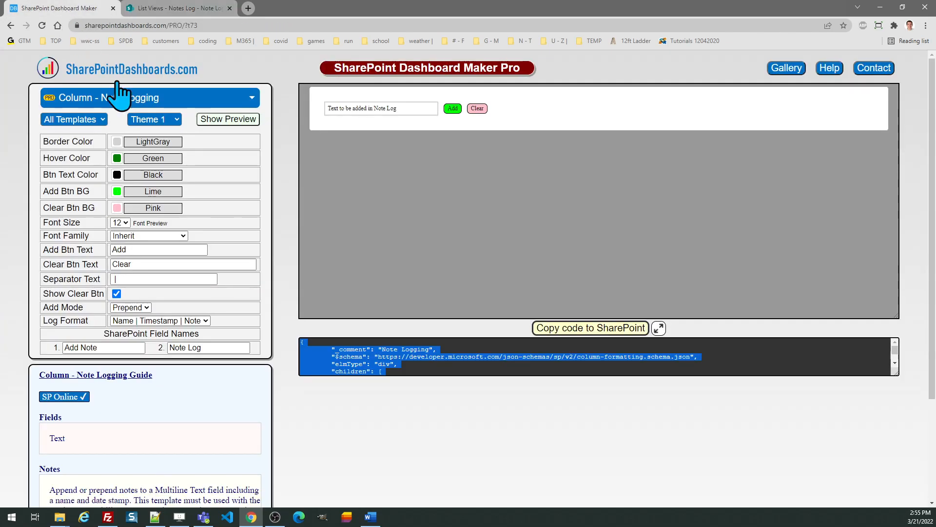
mouse_move(267, 304)
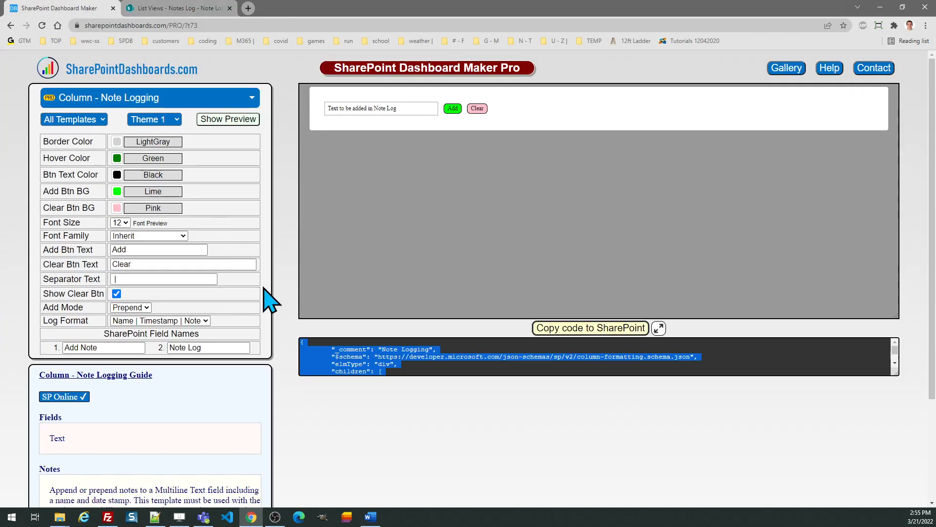
mouse_move(263, 303)
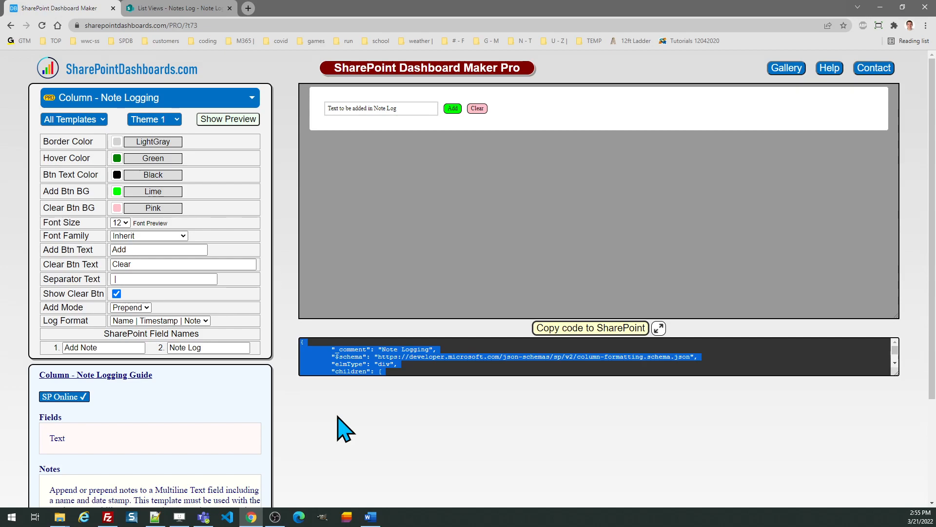
mouse_move(204, 88)
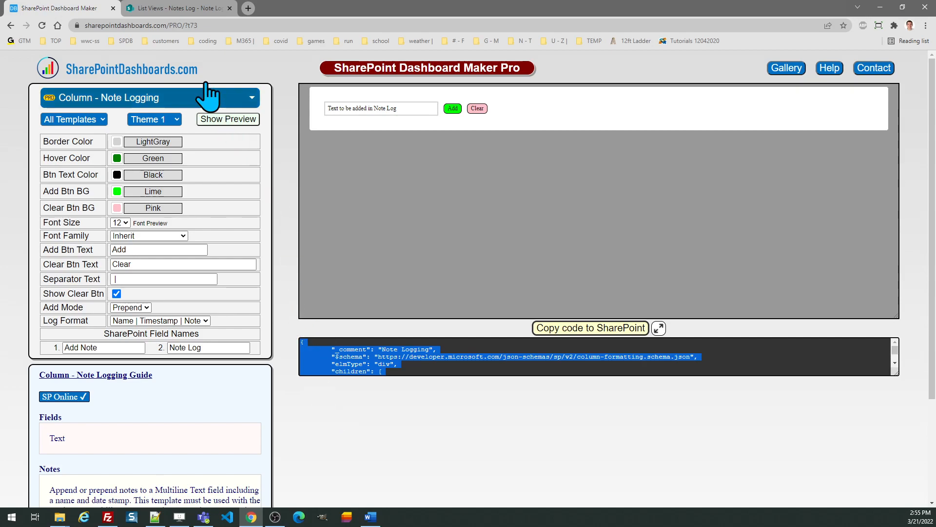
mouse_move(157, 9)
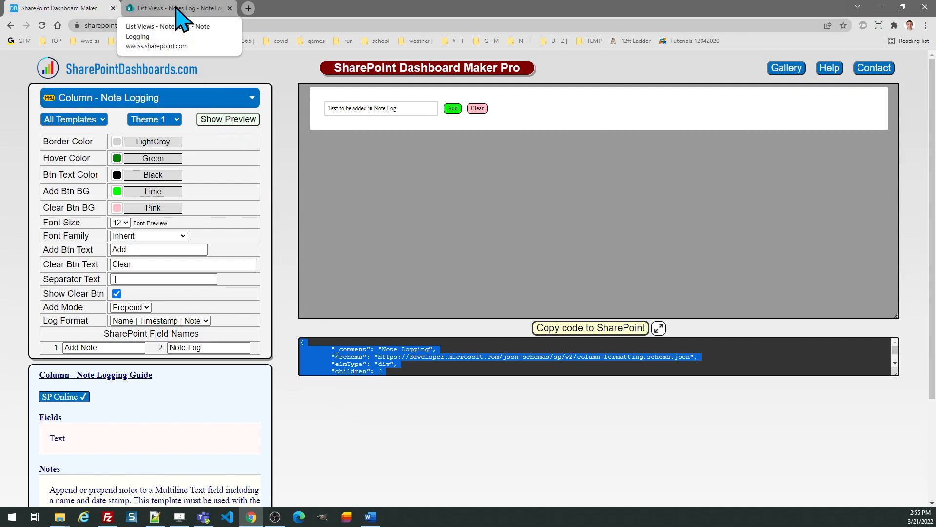
- Go back to the List Views - Notes Log tab, where Apples Project's Note Log is empty
click(177, 8)
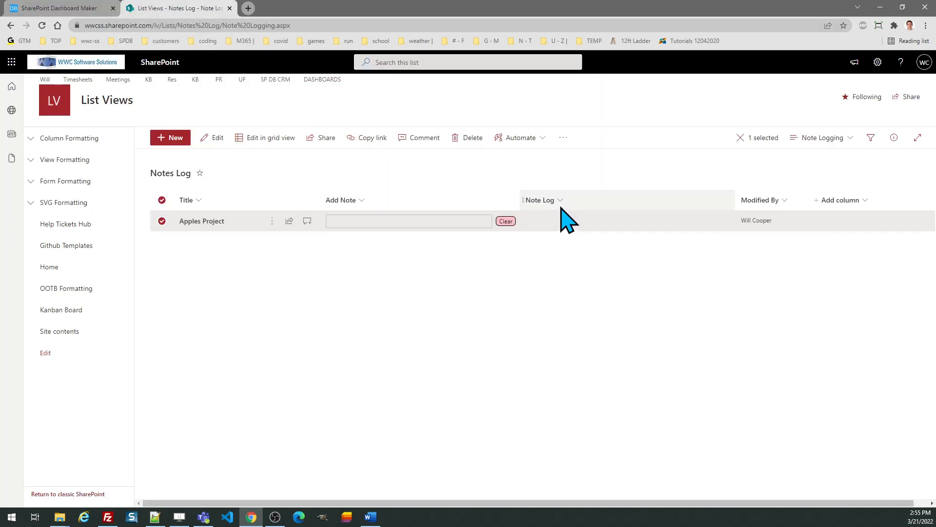
mouse_move(567, 209)
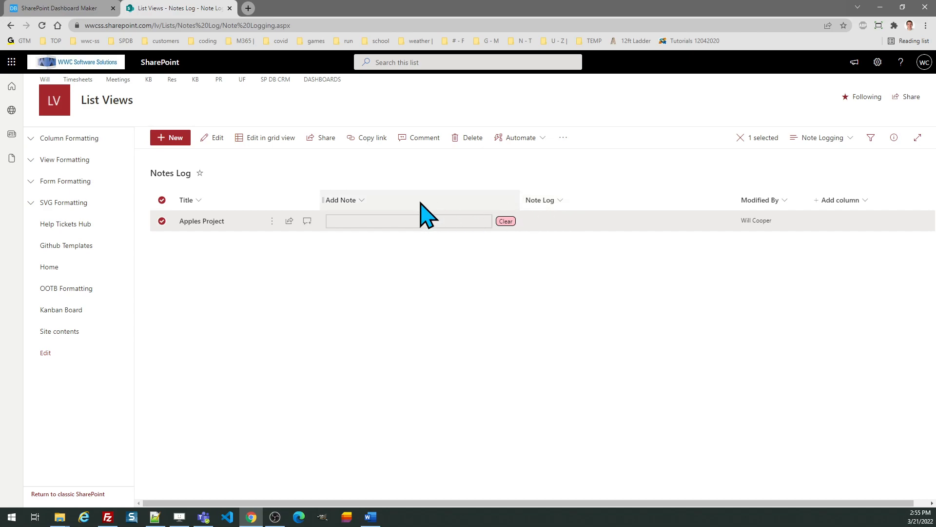
mouse_move(388, 205)
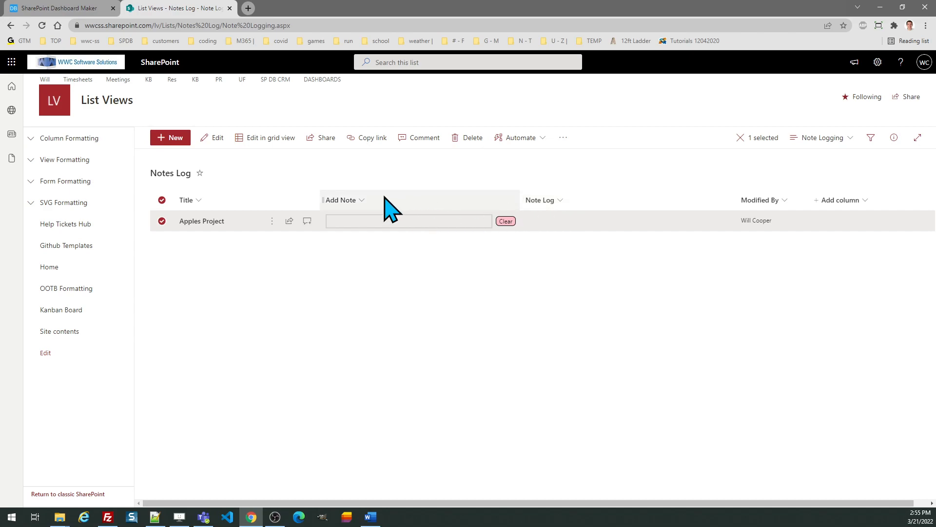